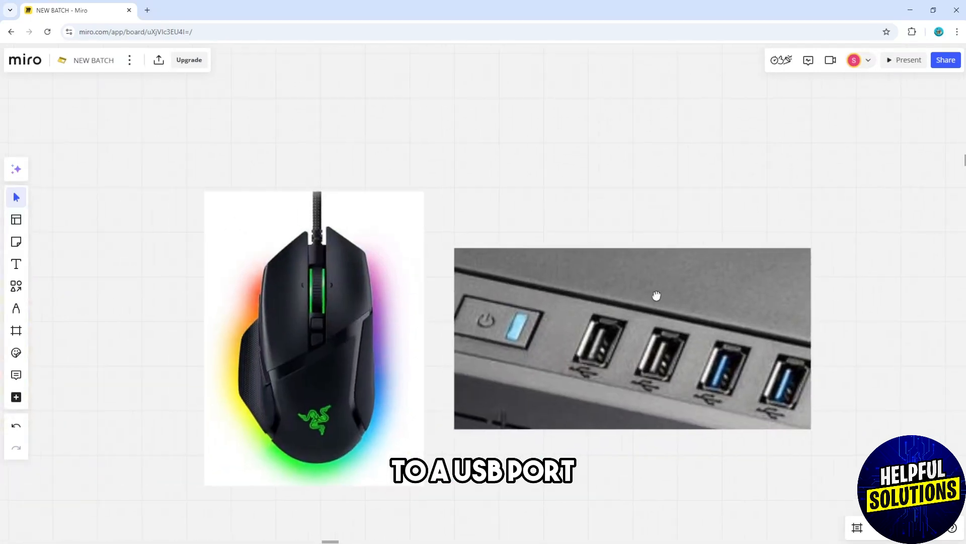
Select the Pen tool from the left toolbar to annotate the damaged cable photo
left_click(16, 308)
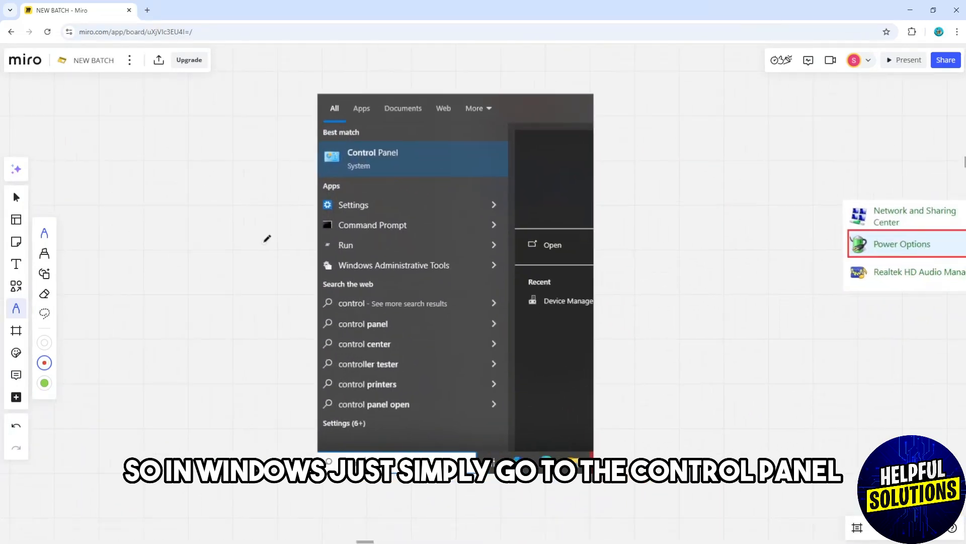
mouse_move(250, 180)
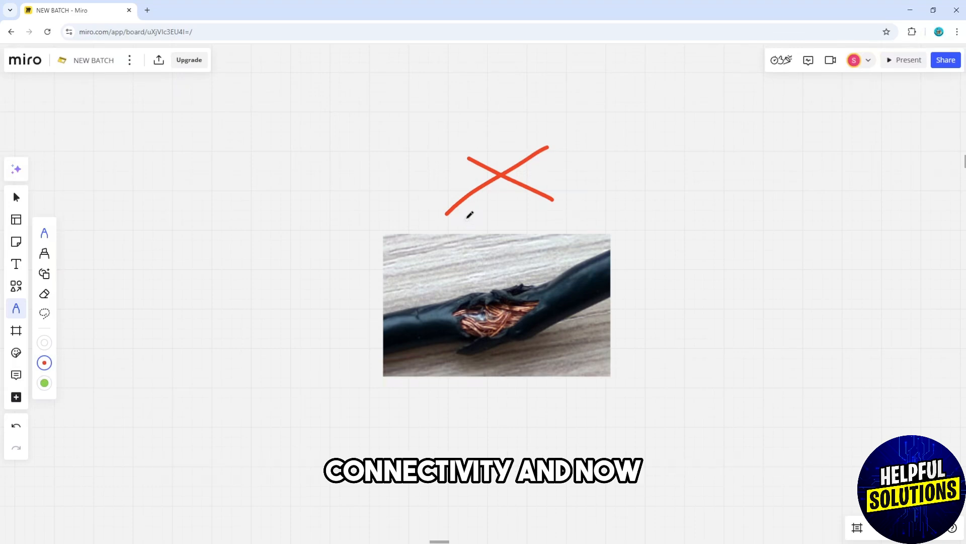
mouse_move(850, 263)
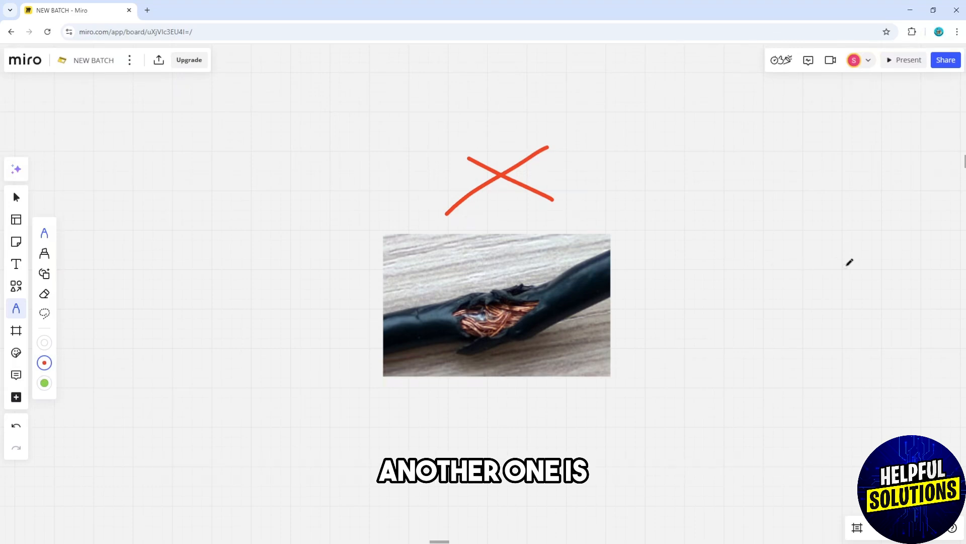